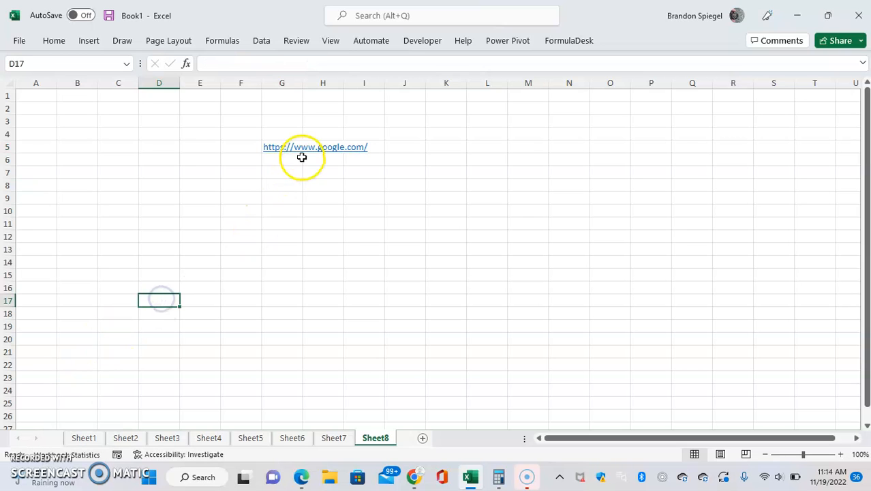
pyautogui.click(315, 148)
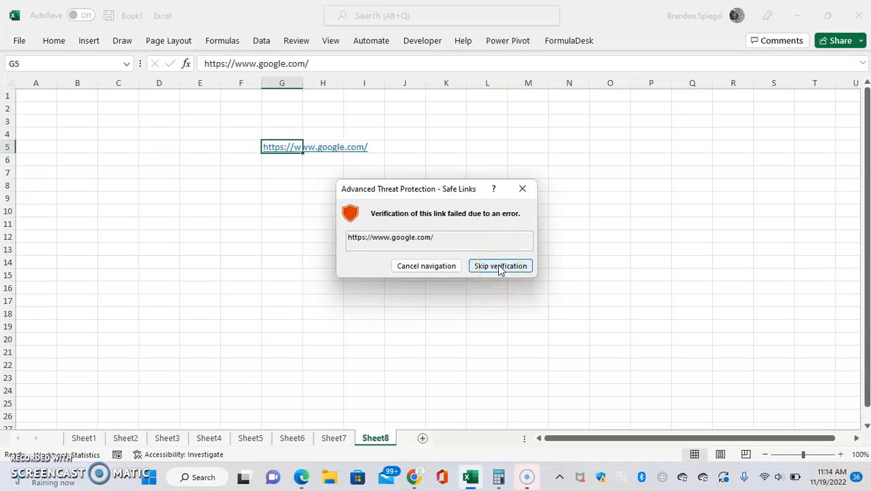
pyautogui.click(500, 266)
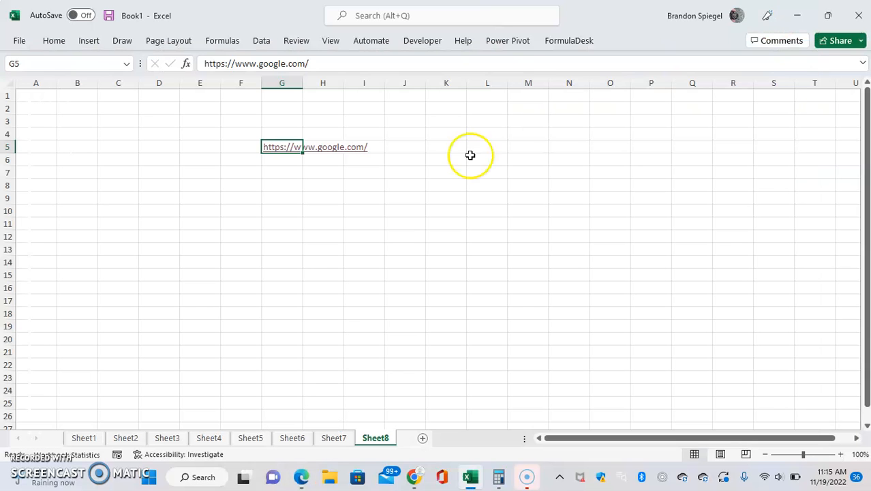
pyautogui.click(281, 185)
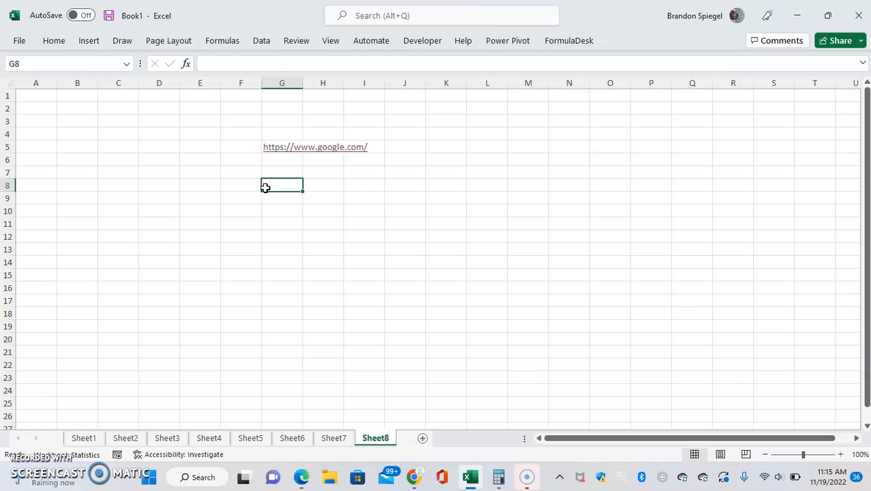
pyautogui.moveTo(35, 438)
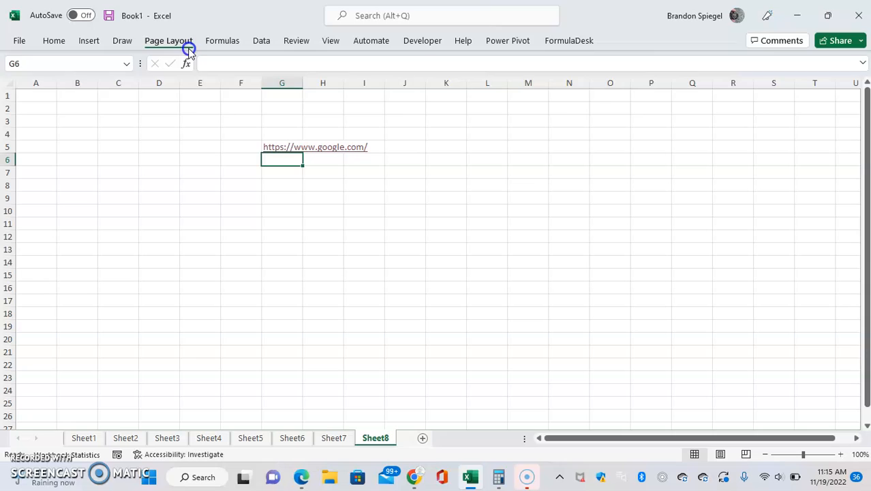
# Reach the Create New Theme Colors dialog via Page Layout > Colors > Customize Colors
pyautogui.click(168, 41)
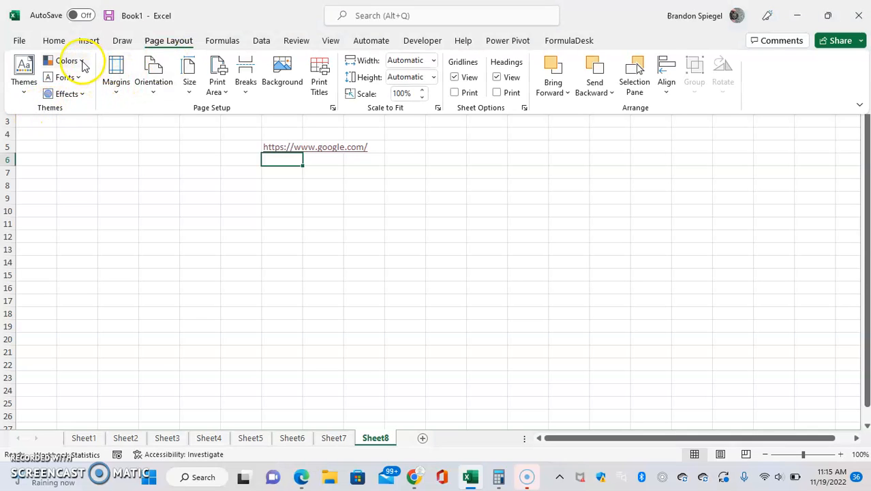
pyautogui.click(67, 60)
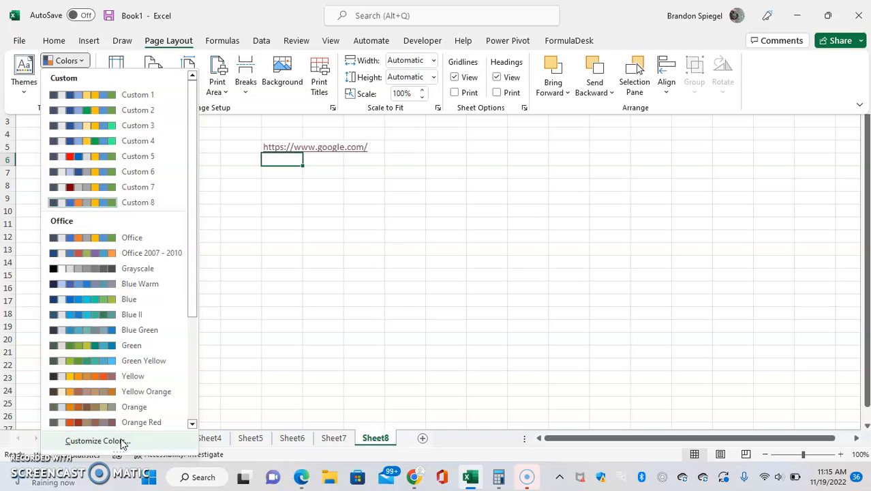
pyautogui.click(97, 441)
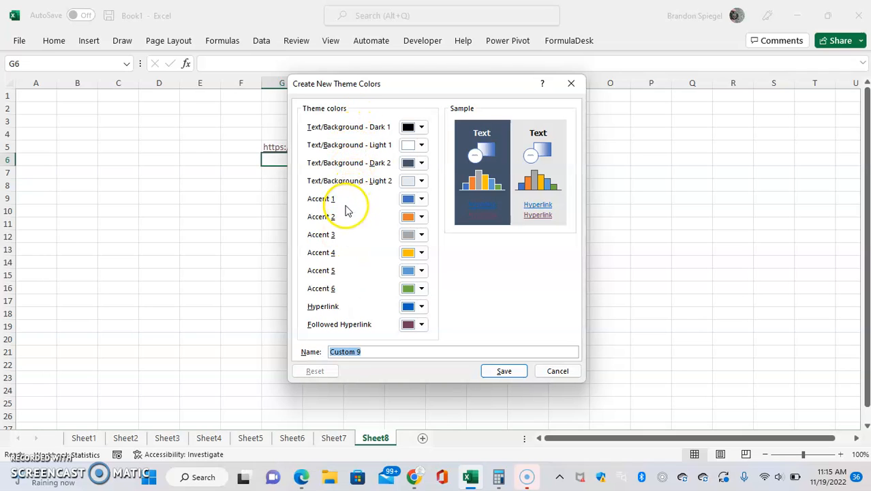
pyautogui.moveTo(339, 313)
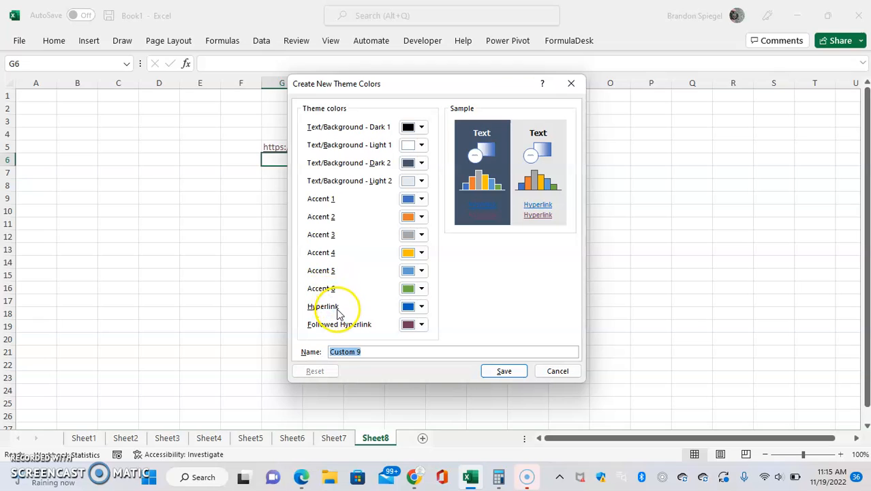
pyautogui.moveTo(327, 329)
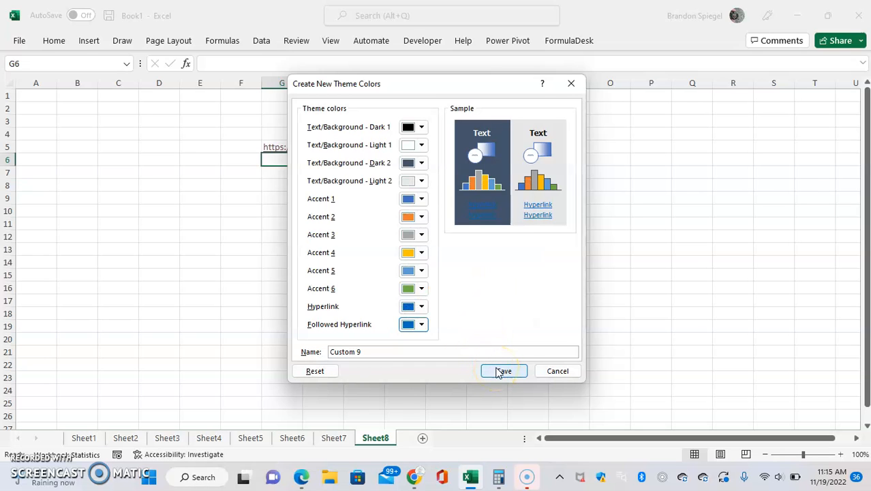
# Save the Custom 9 theme colours with Followed Hyperlink set to the hyperlink blue
pyautogui.click(505, 371)
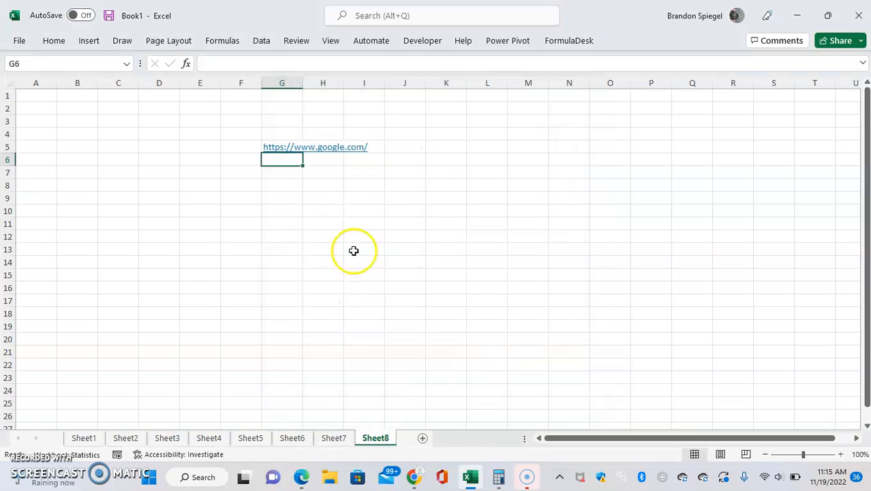
# Revisit the Google link past the safety warning and select an empty cell, confirming it remains blue
pyautogui.click(275, 147)
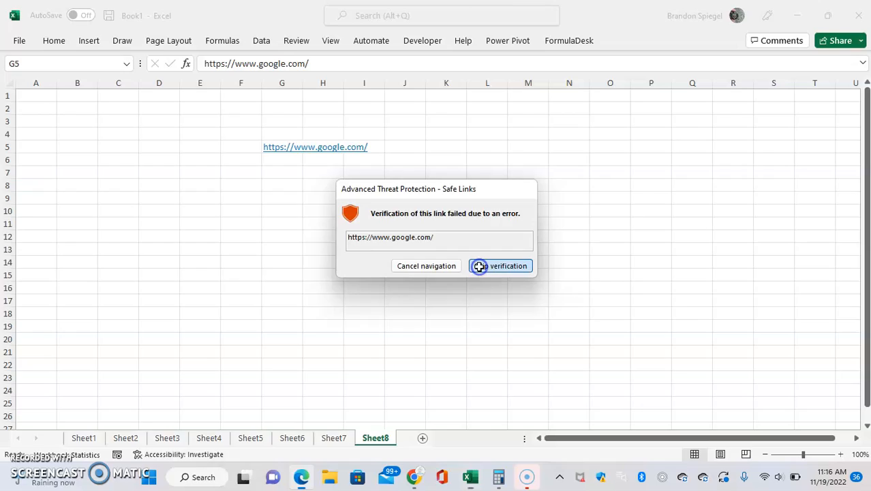
pyautogui.click(499, 266)
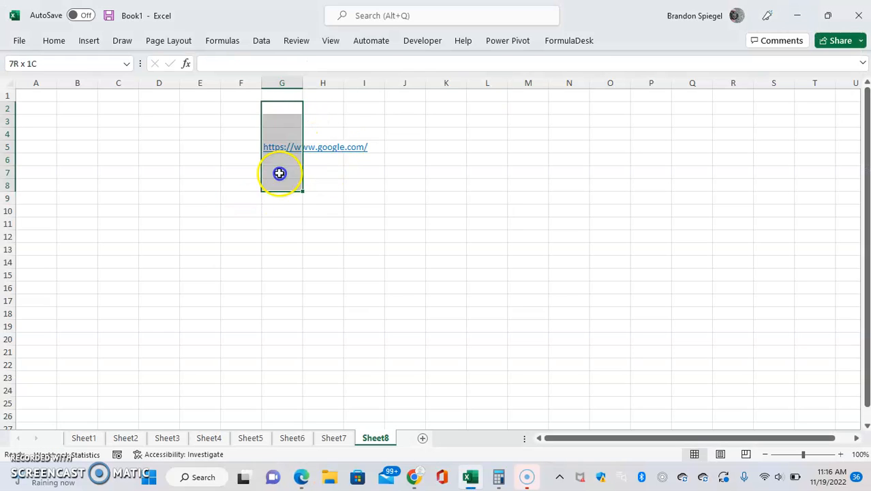
pyautogui.click(364, 210)
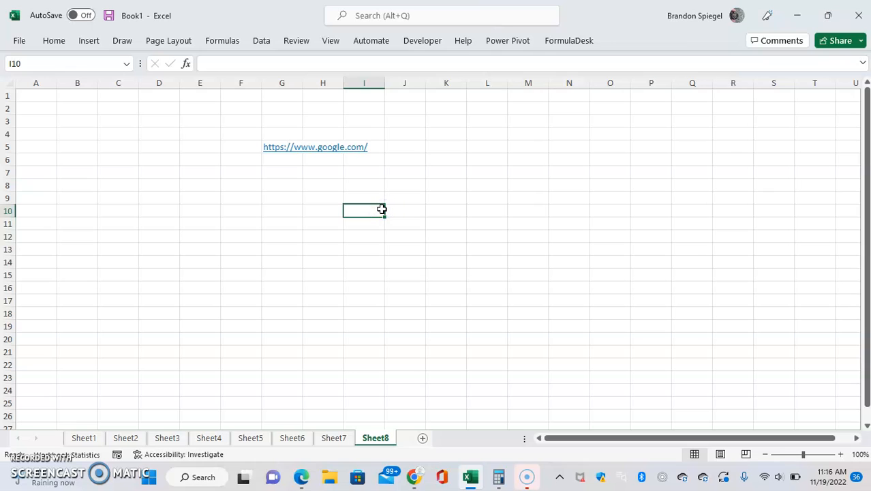